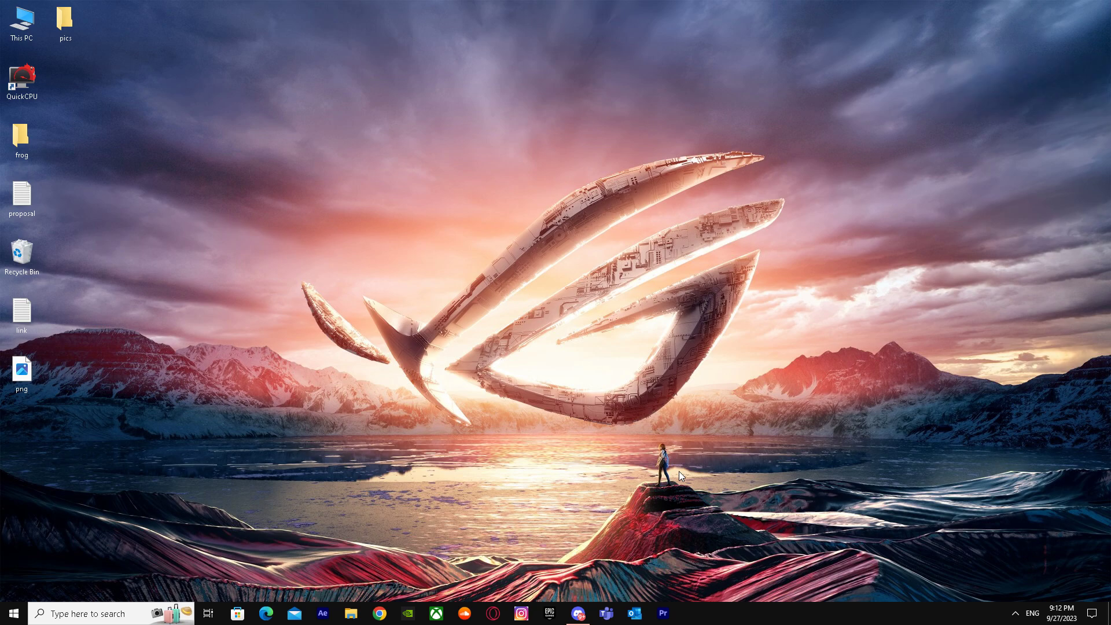
{"action": "mouse_move", "coordinate": [95, 218]}
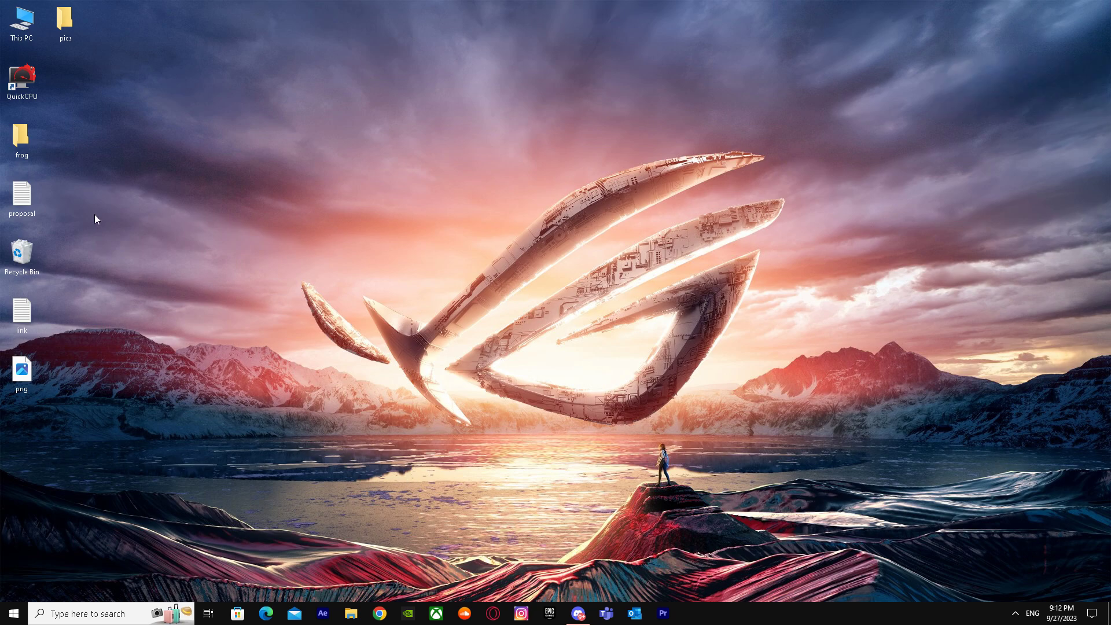
- Open the desktop pics folder to list the IMG screenshot files
{"action": "double_click", "coordinate": [64, 19]}
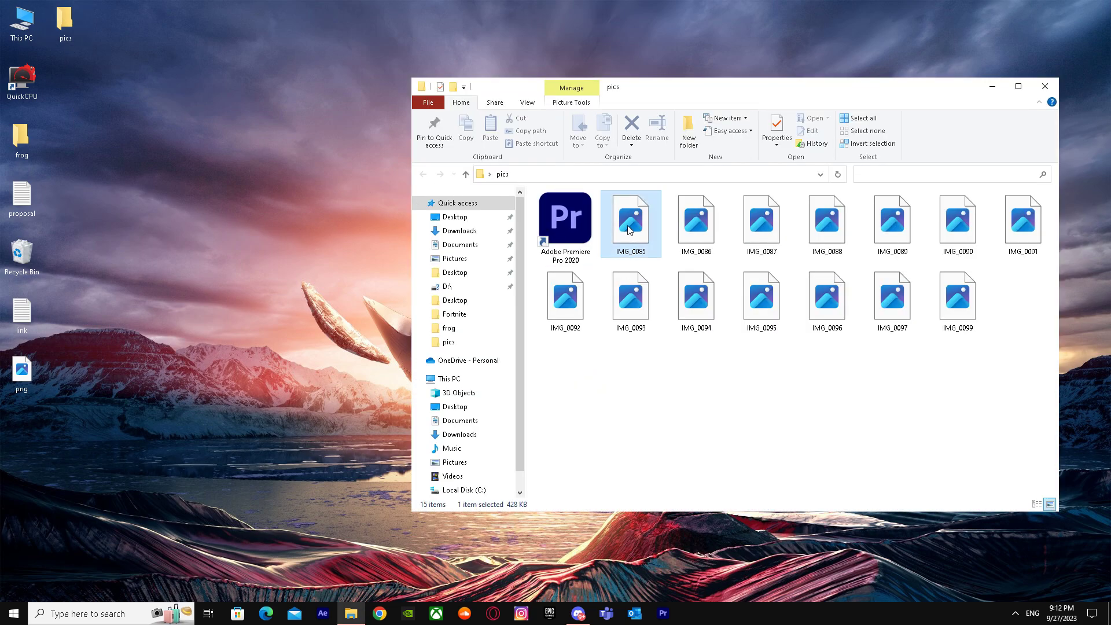
- Open IMG_0085, the Kindle book listing screenshot, in Photos
{"action": "double_click", "coordinate": [629, 218]}
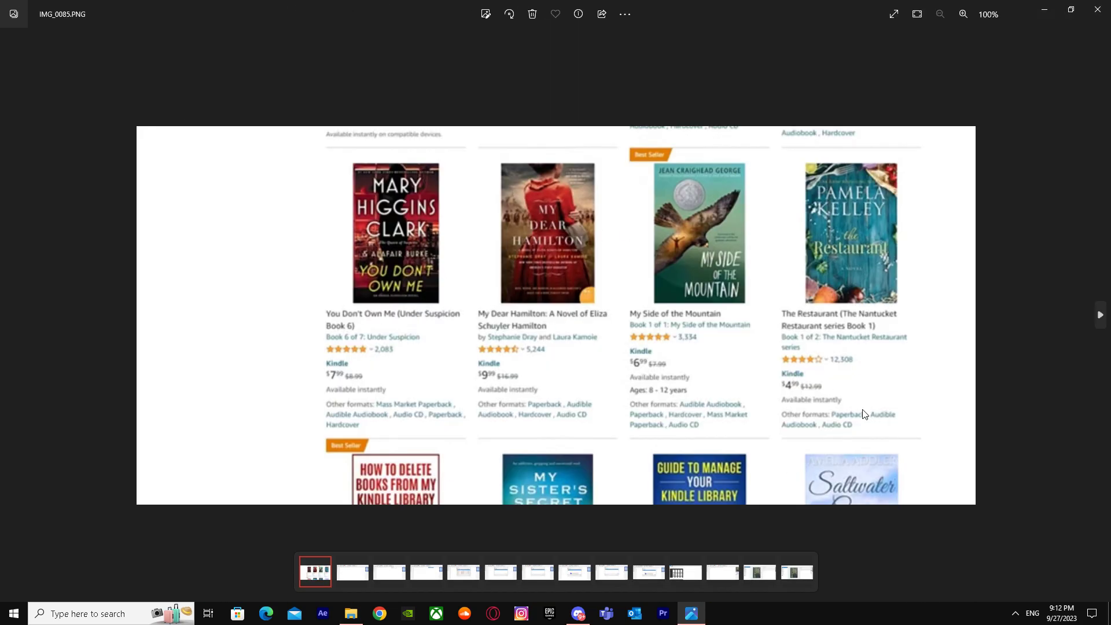
{"action": "mouse_move", "coordinate": [593, 299]}
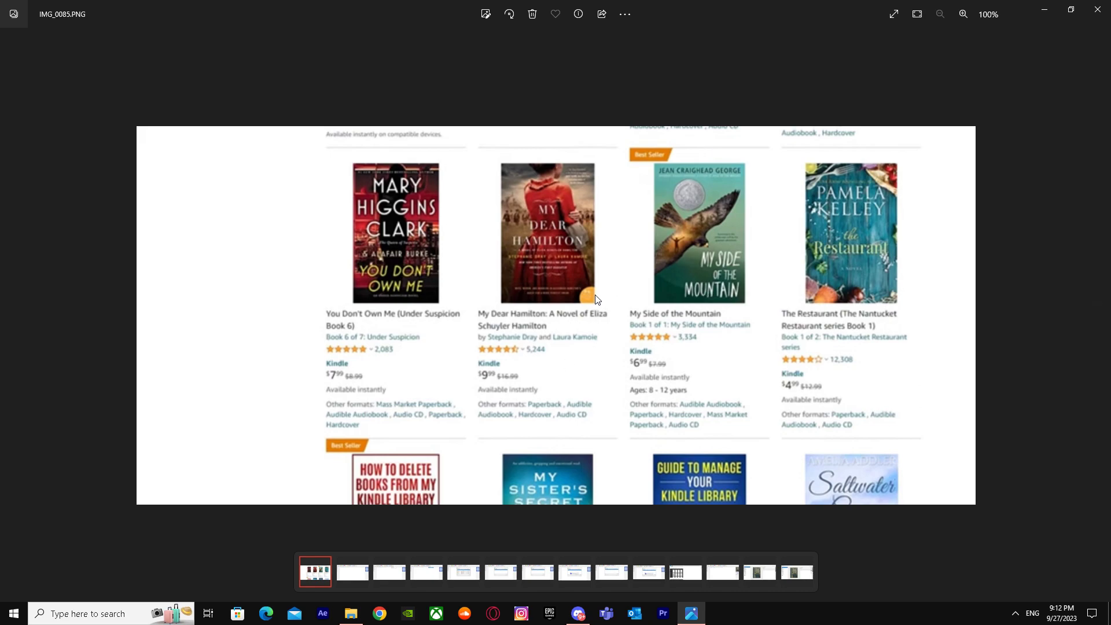
{"action": "mouse_move", "coordinate": [491, 335]}
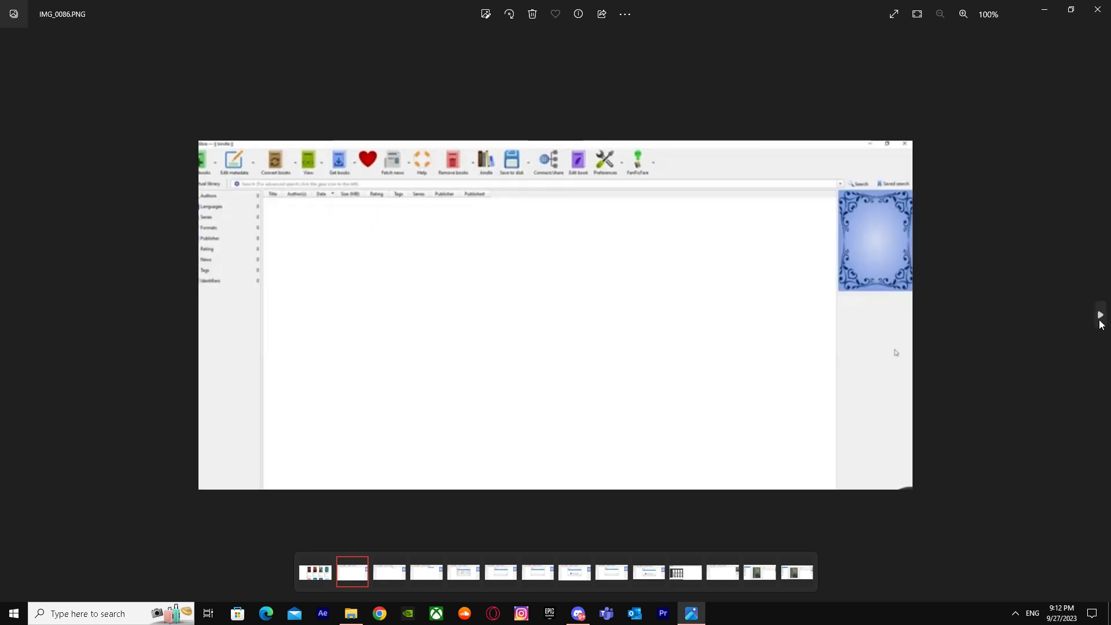
{"action": "mouse_move", "coordinate": [804, 162]}
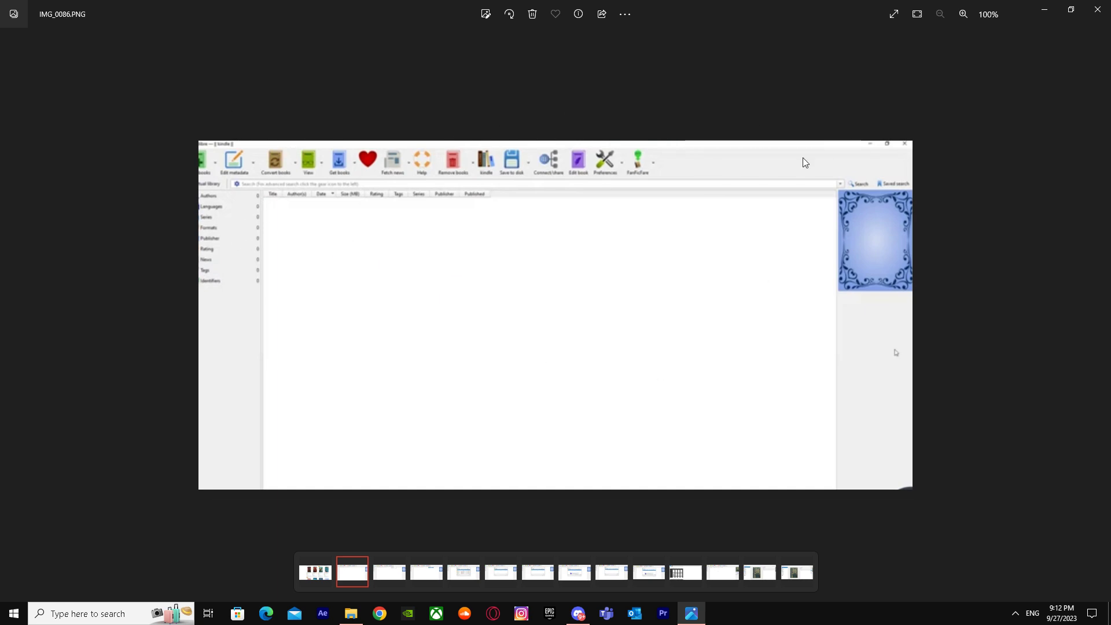
{"action": "mouse_move", "coordinate": [365, 217]}
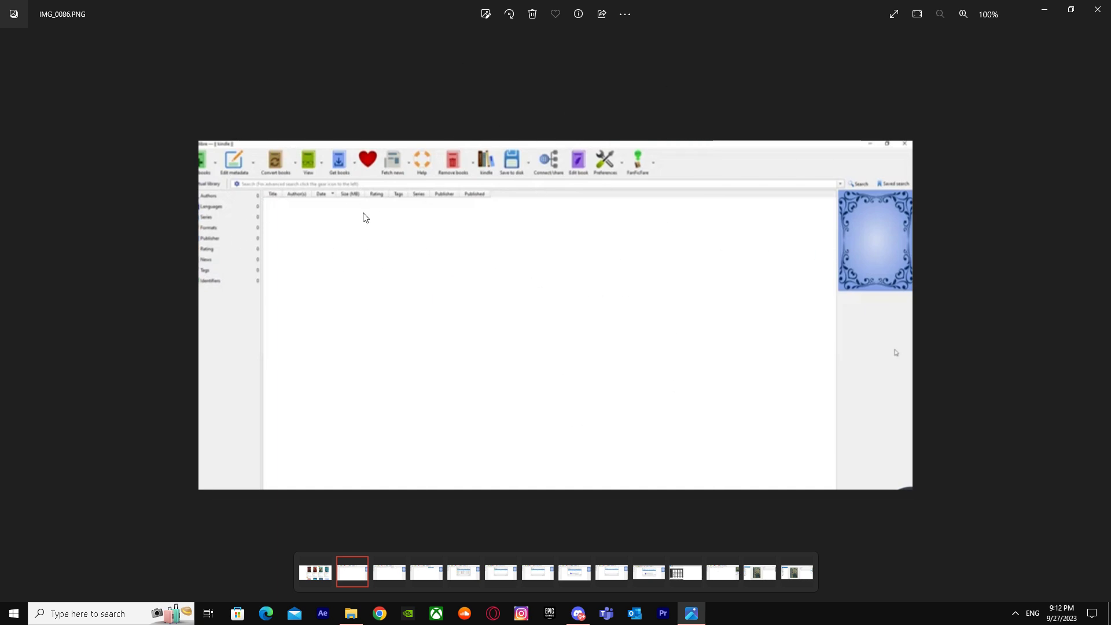
{"action": "mouse_move", "coordinate": [1099, 315]}
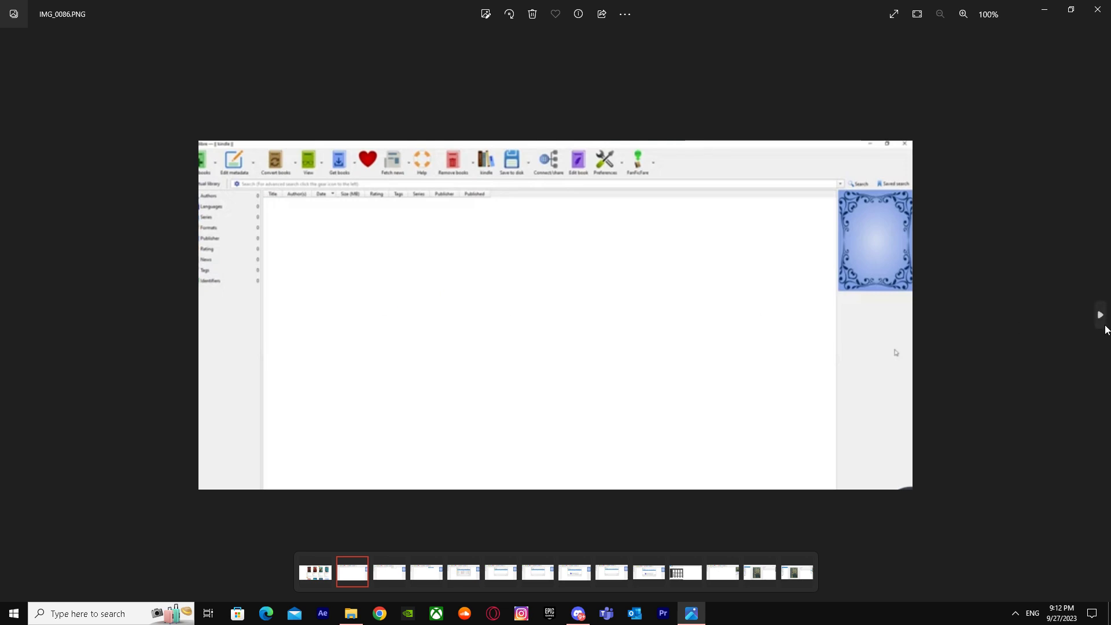
{"action": "mouse_move", "coordinate": [621, 315]}
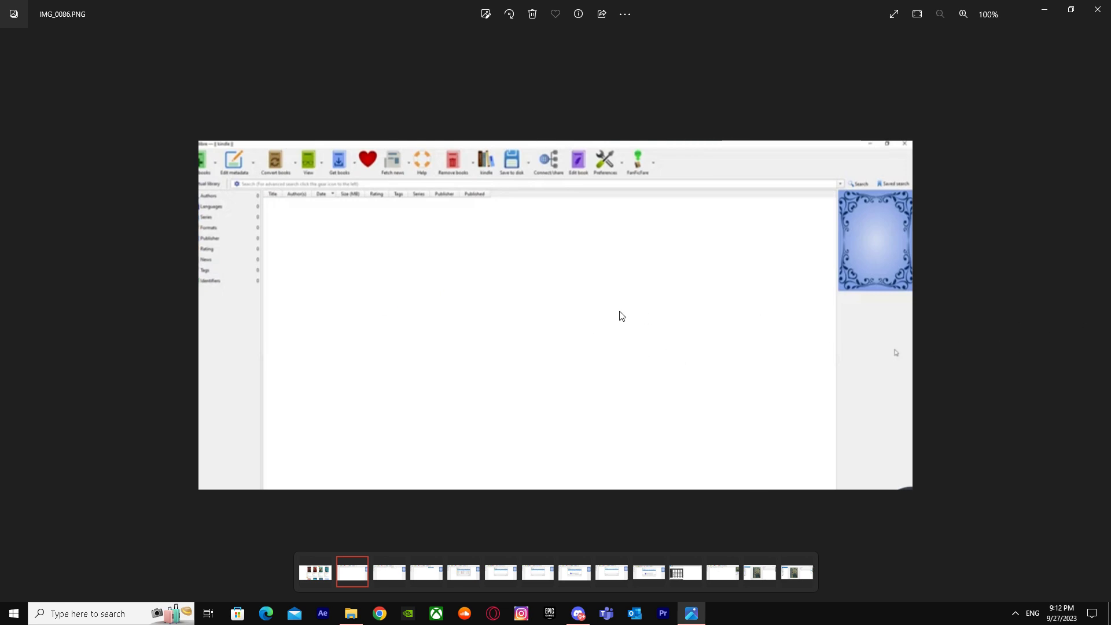
- Advance to IMG_0087, the calibre menu screenshot with the welcome wizard option
{"action": "left_click", "coordinate": [622, 171]}
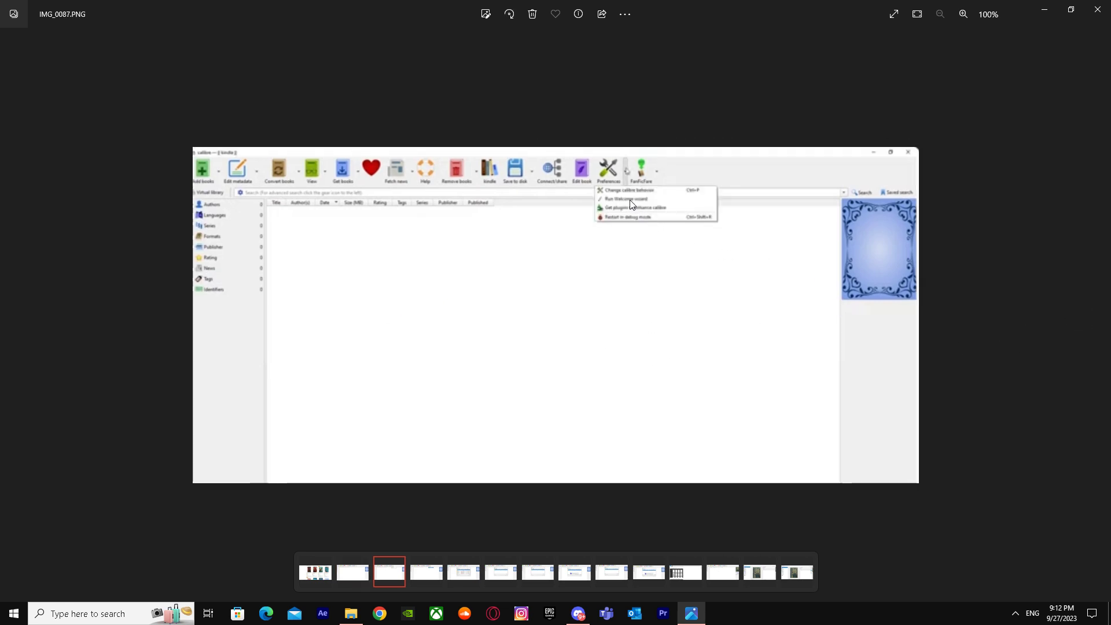
{"action": "mouse_move", "coordinate": [622, 186]}
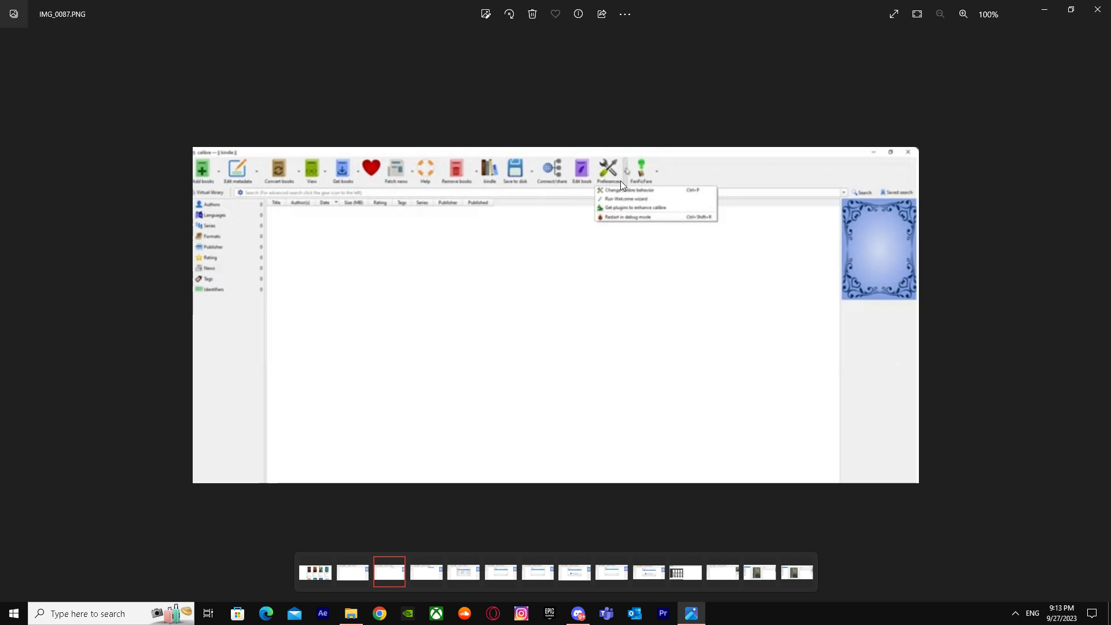
{"action": "mouse_move", "coordinate": [640, 198]}
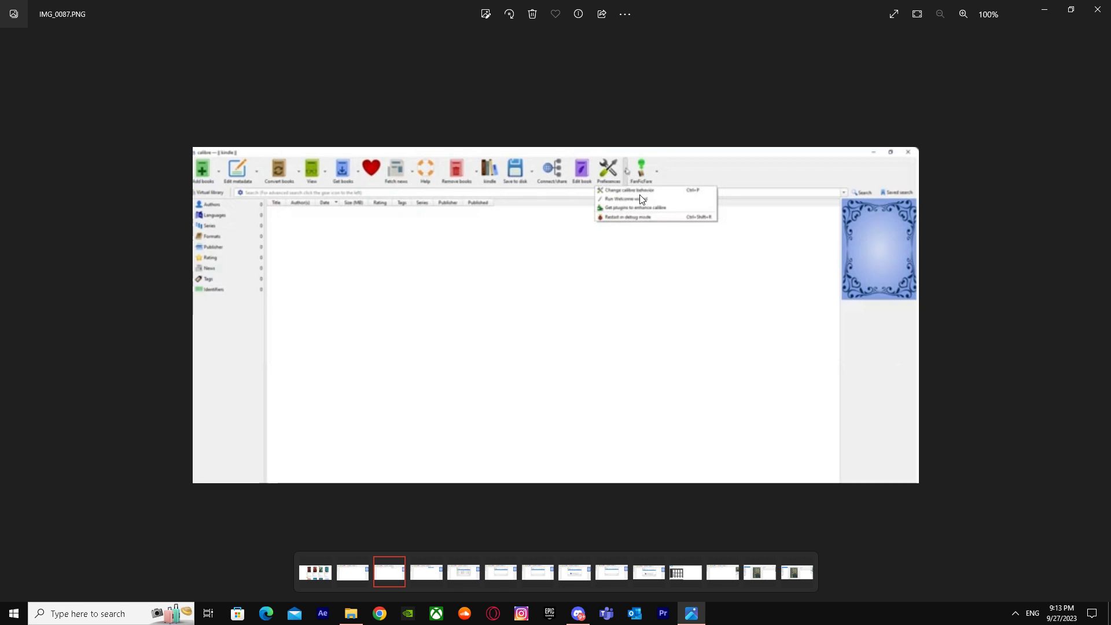
{"action": "mouse_move", "coordinate": [630, 206]}
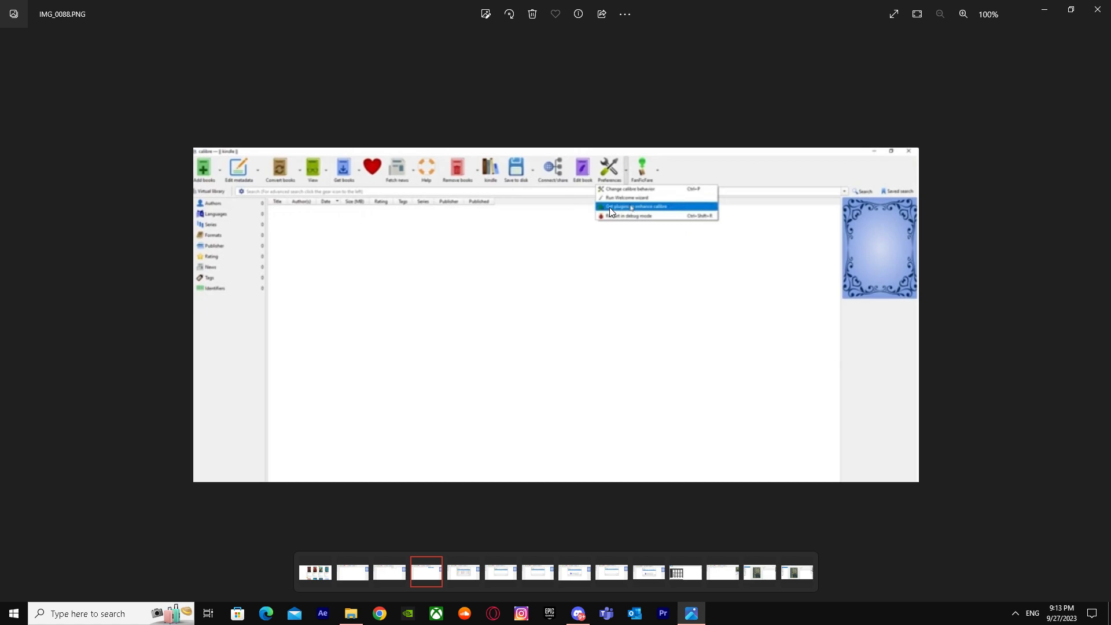
- Step forward through the calibre plugin installation screenshots to the KFX Output success screenshot
{"action": "left_click", "coordinate": [638, 205]}
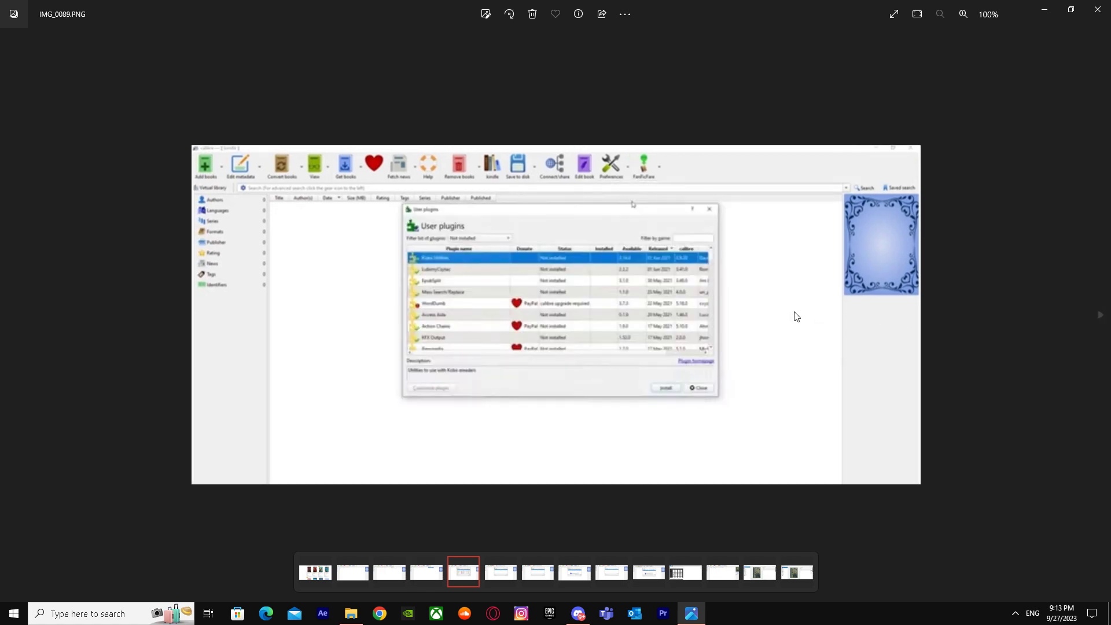
{"action": "mouse_move", "coordinate": [436, 263]}
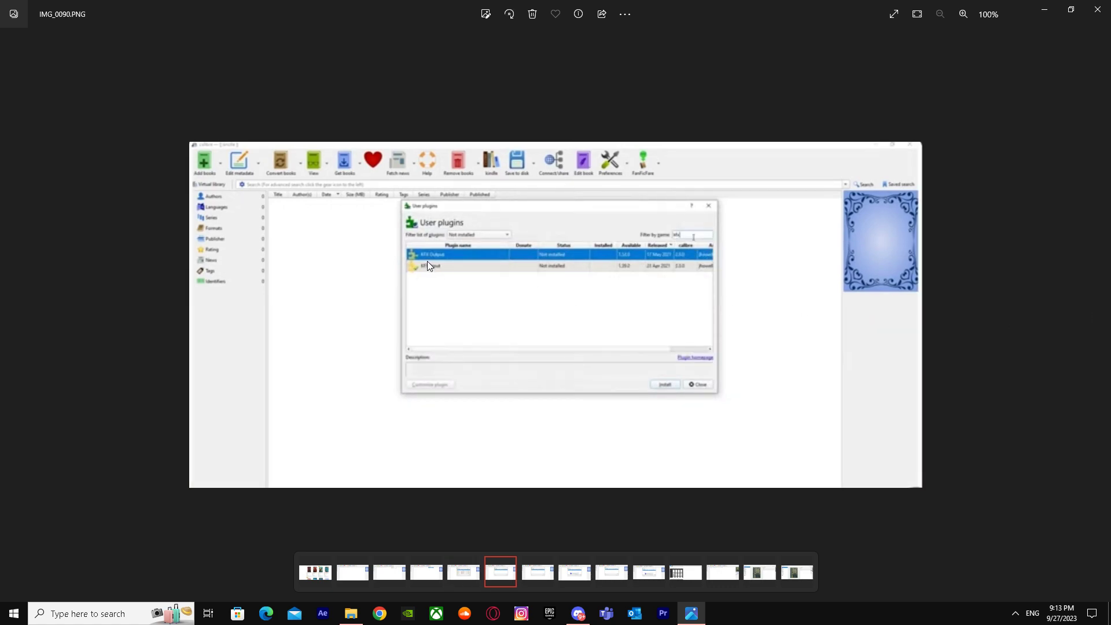
{"action": "mouse_move", "coordinate": [476, 268]}
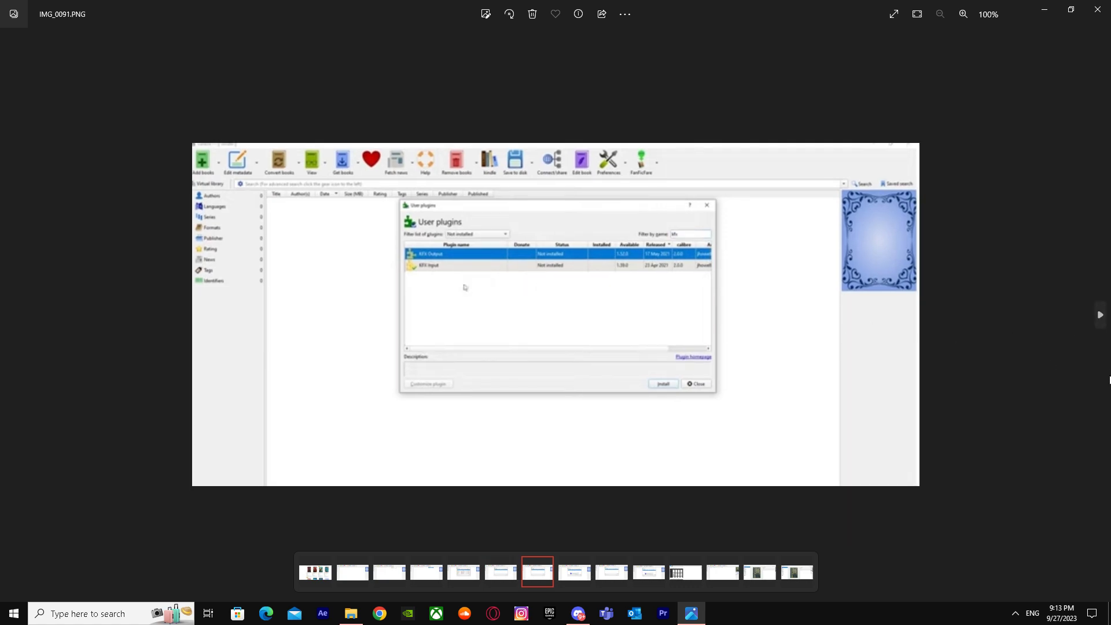
{"action": "left_click", "coordinate": [660, 383]}
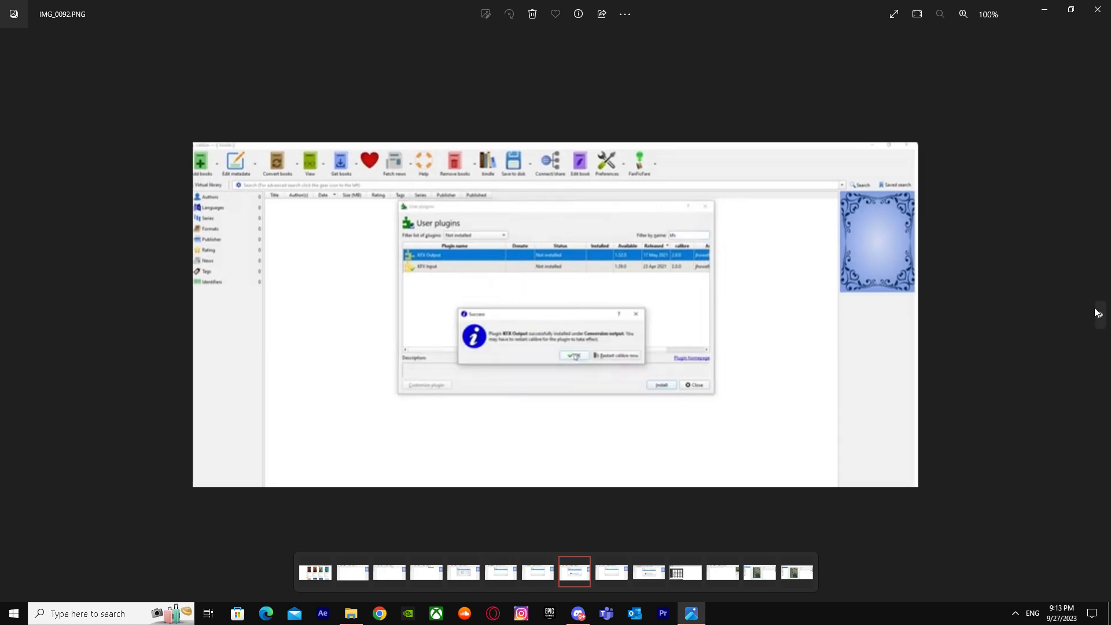
{"action": "mouse_move", "coordinate": [520, 353]}
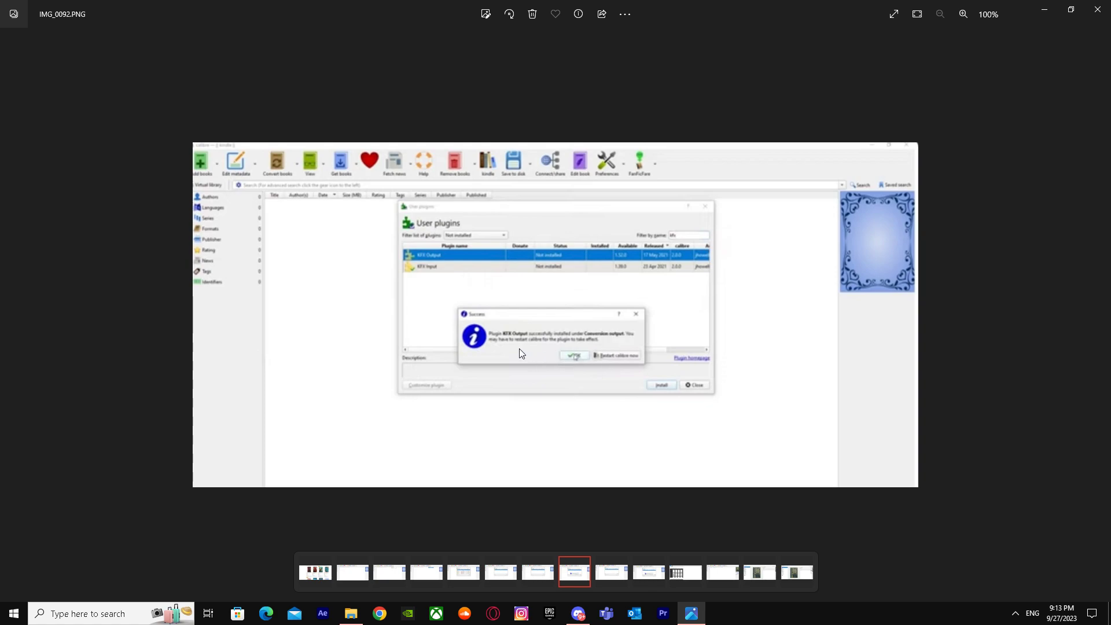
{"action": "mouse_move", "coordinate": [530, 338]}
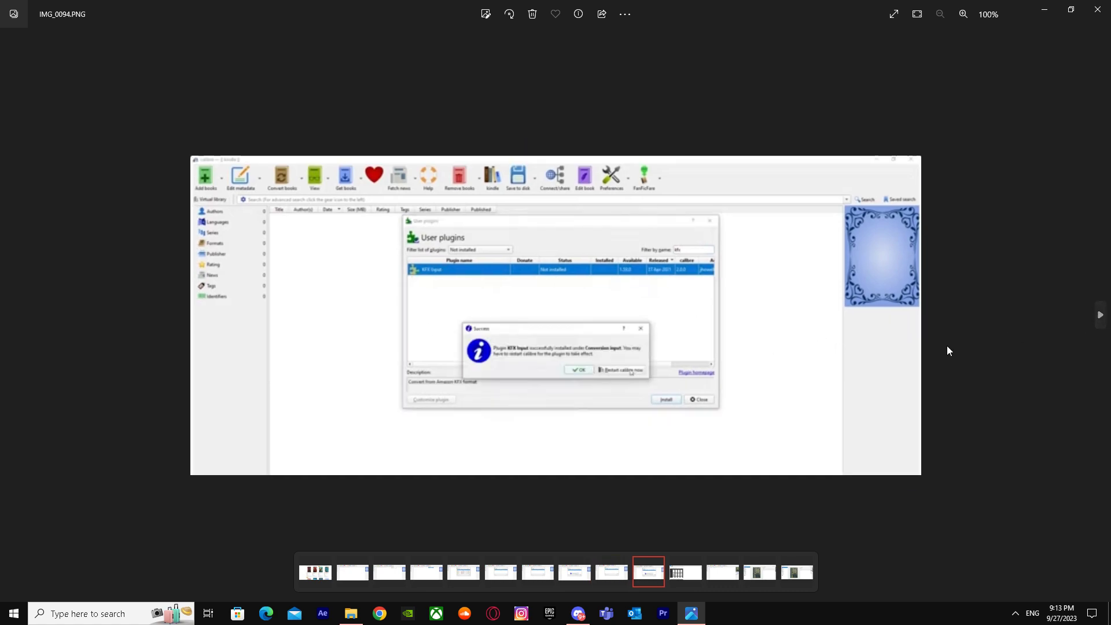
{"action": "mouse_move", "coordinate": [1096, 328]}
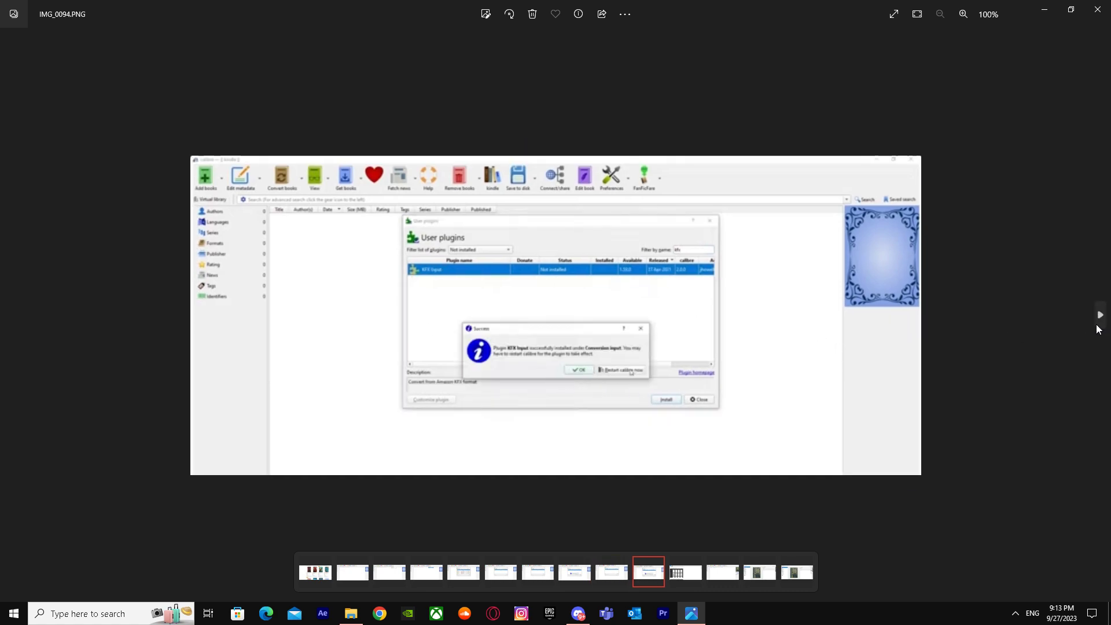
- Advance to IMG_0095, the Kindle Previewer web page screenshot
{"action": "left_click", "coordinate": [684, 571]}
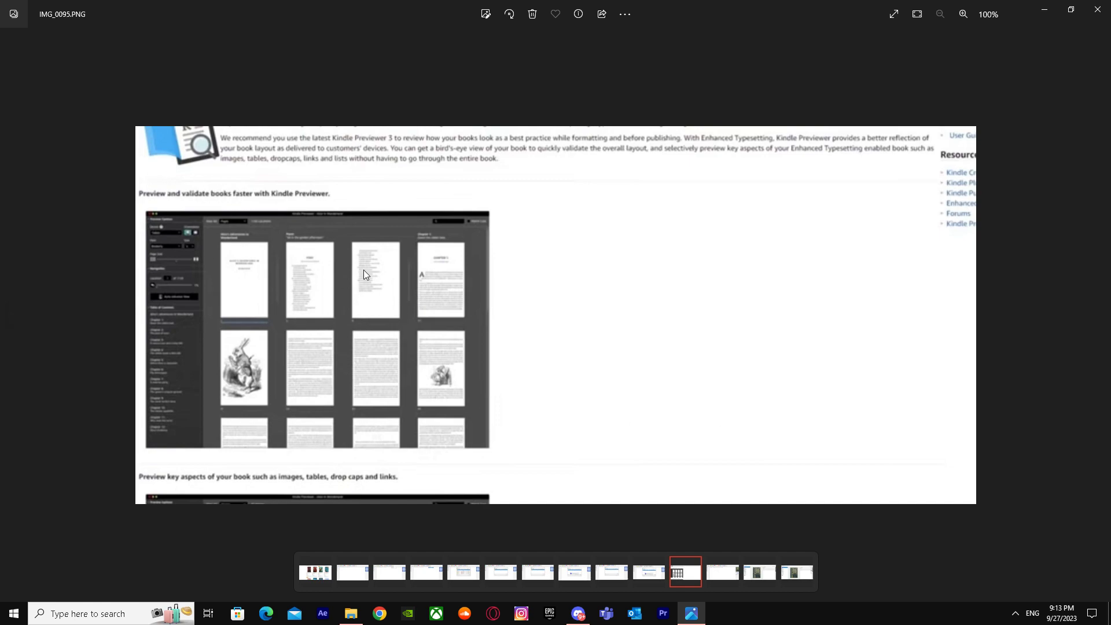
{"action": "mouse_move", "coordinate": [573, 301]}
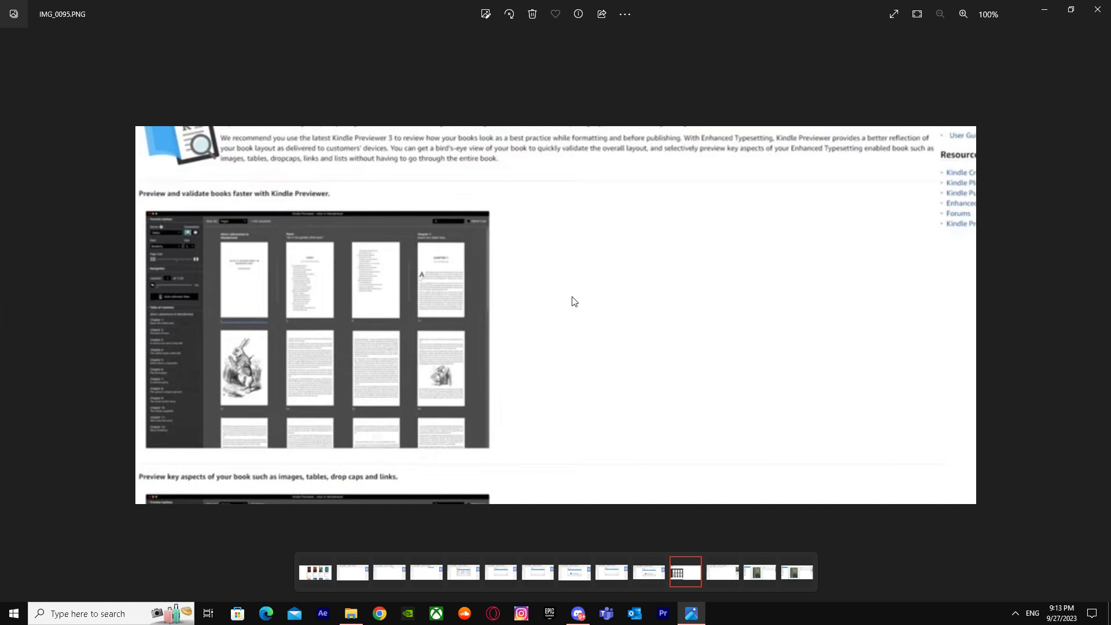
{"action": "mouse_move", "coordinate": [221, 304]}
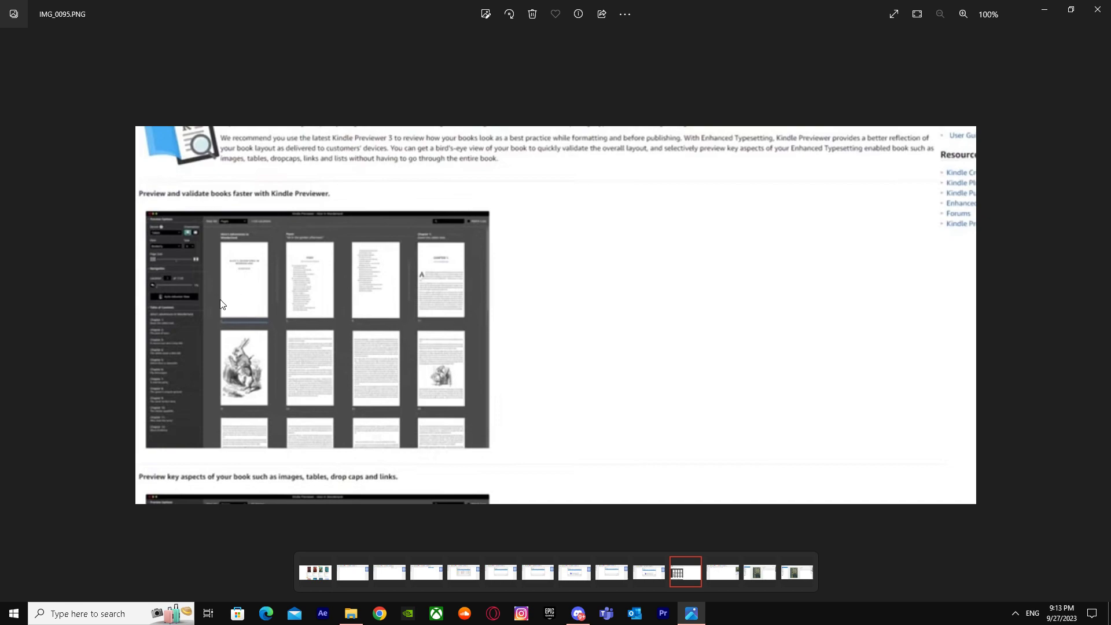
{"action": "mouse_move", "coordinate": [237, 232]}
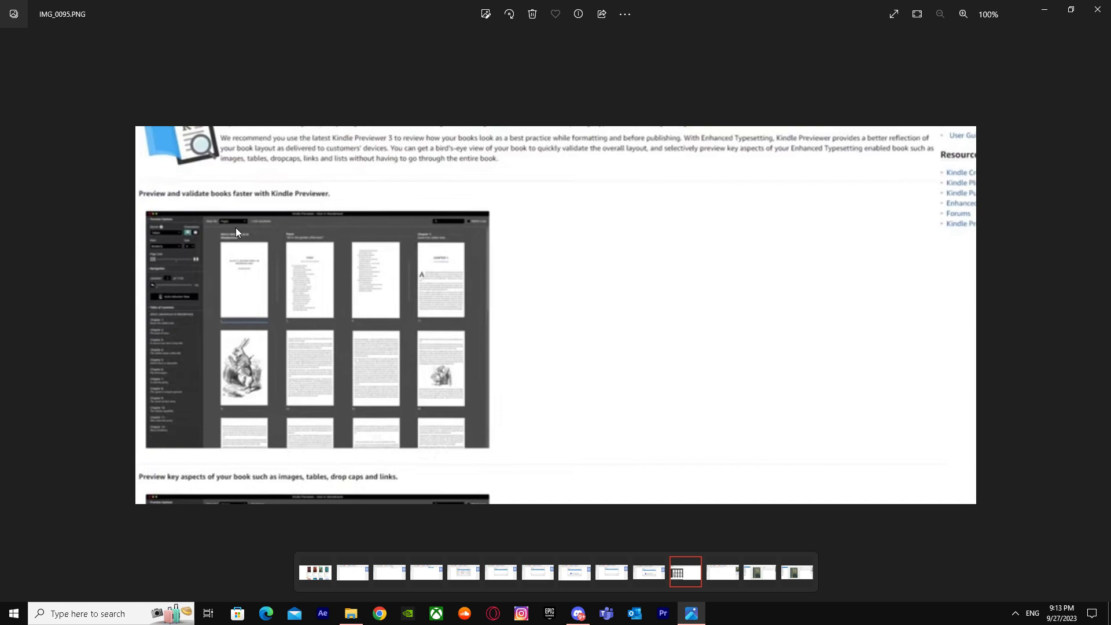
{"action": "mouse_move", "coordinate": [1099, 315]}
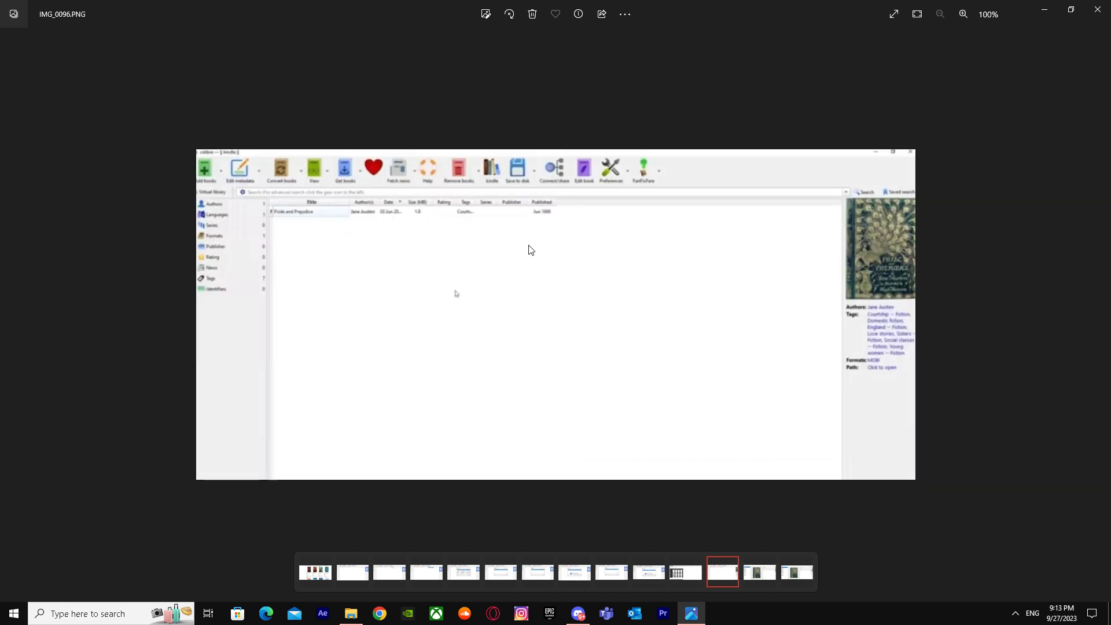
{"action": "mouse_move", "coordinate": [294, 222]}
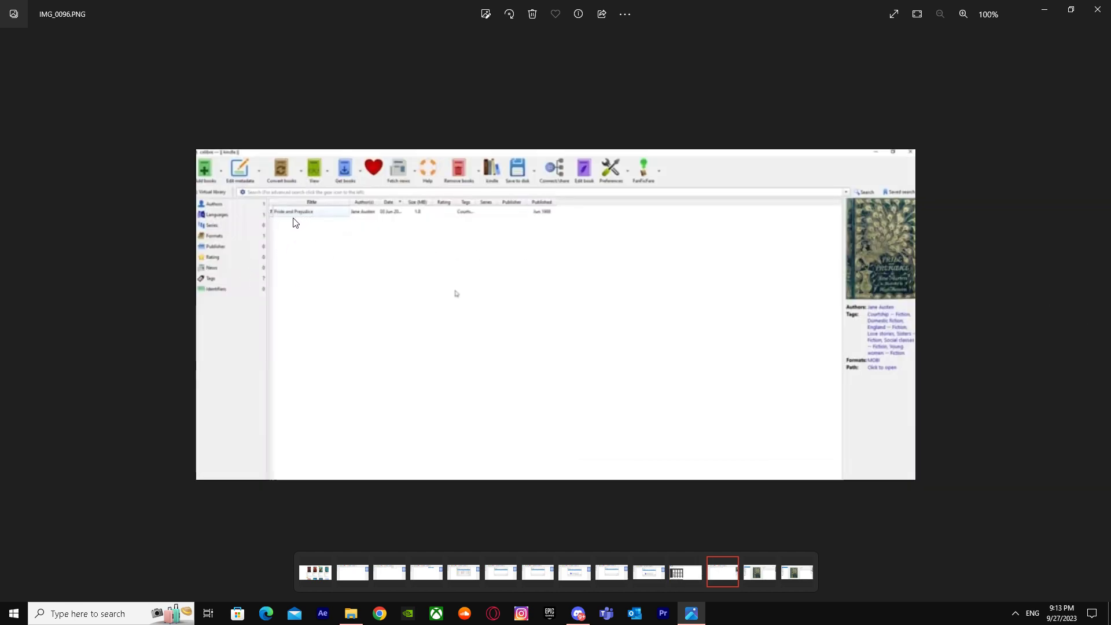
{"action": "mouse_move", "coordinate": [360, 229]}
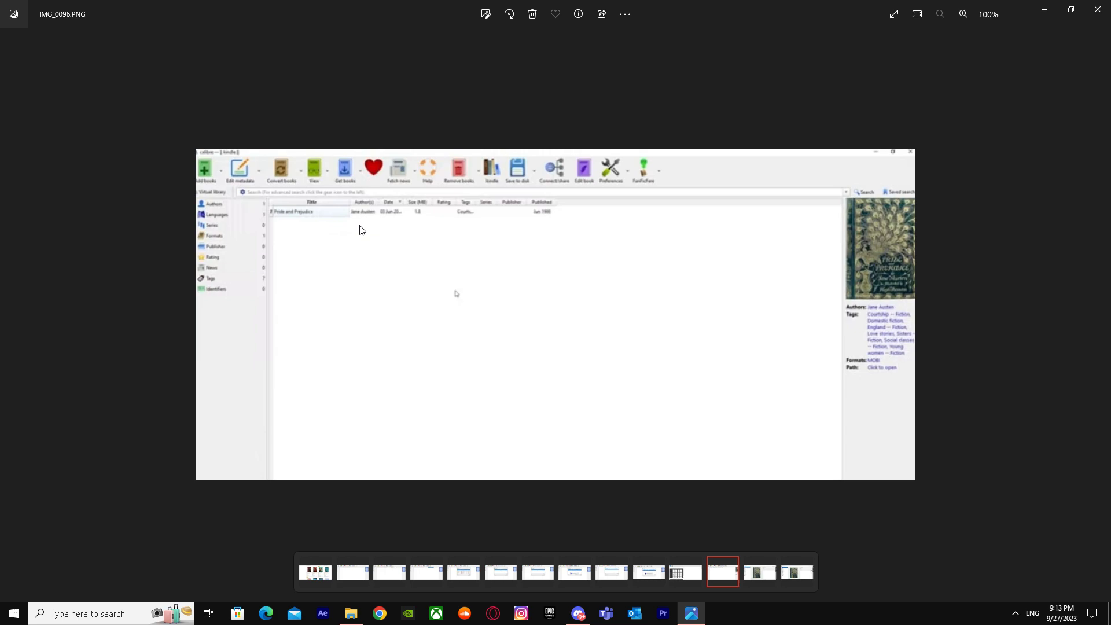
{"action": "mouse_move", "coordinate": [310, 217]}
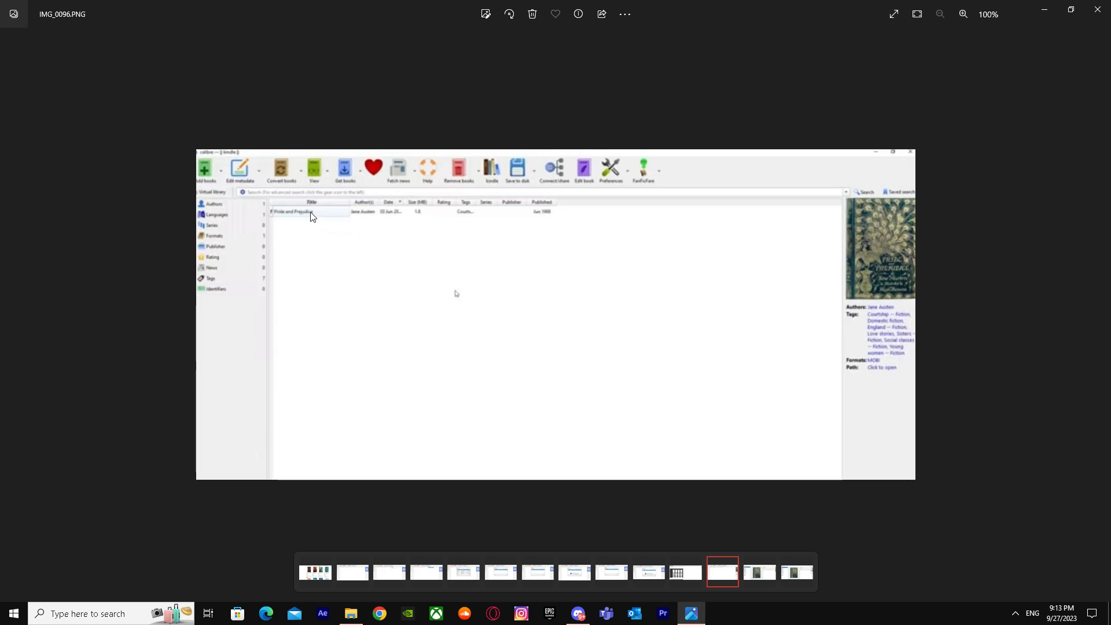
{"action": "mouse_move", "coordinate": [855, 305]}
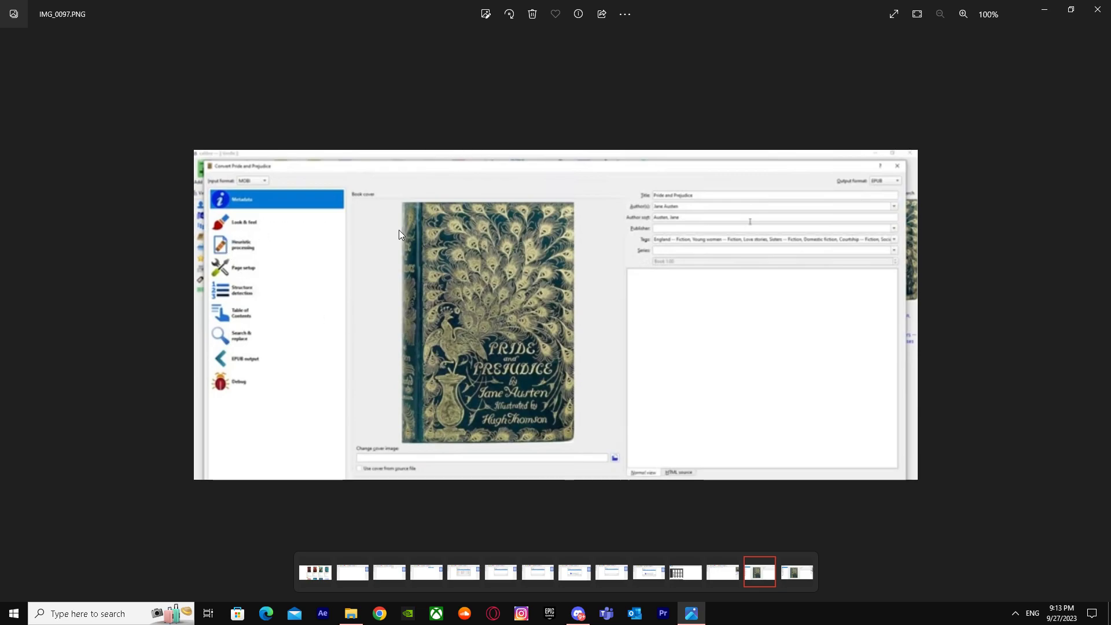
{"action": "mouse_move", "coordinate": [685, 205]}
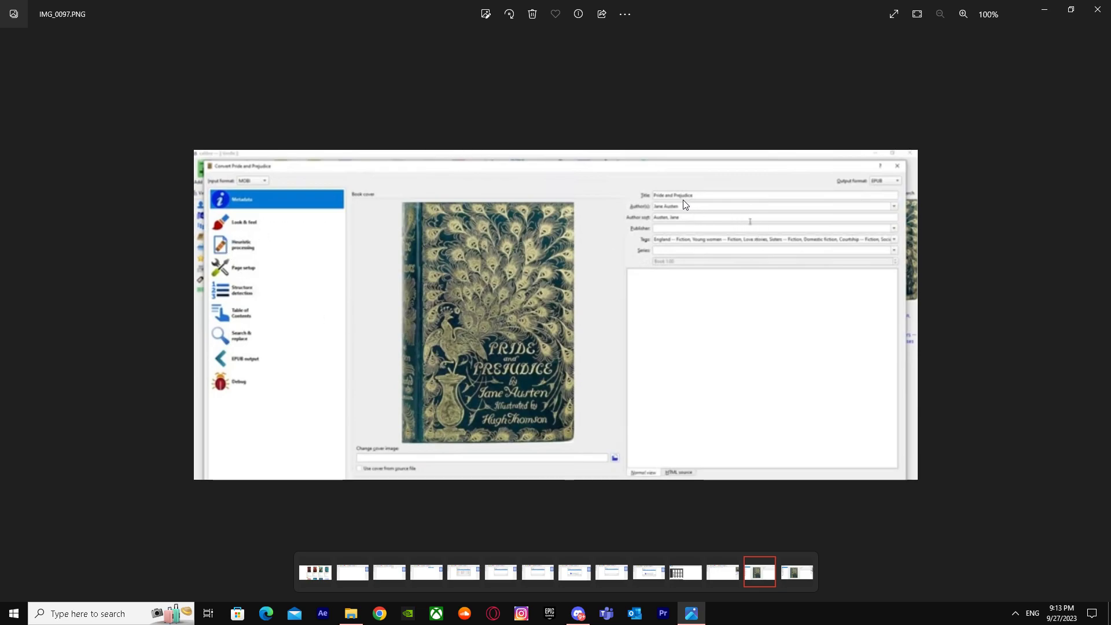
{"action": "mouse_move", "coordinate": [848, 221]}
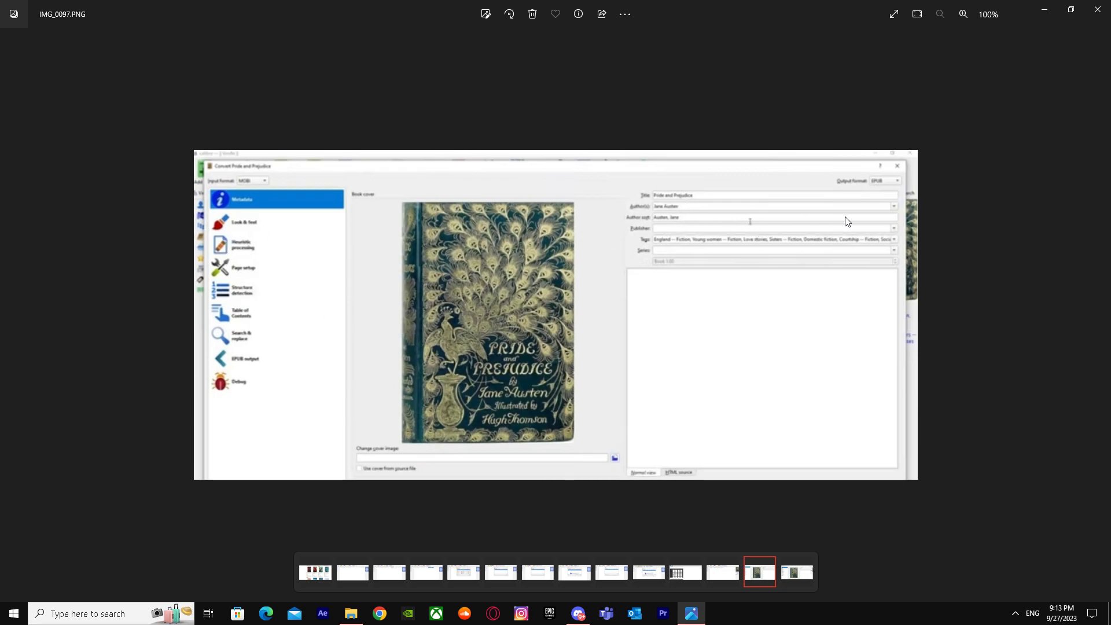
- Advance to IMG_0099, calibre's conversion dialog with PDF highlighted as output format
{"action": "left_click", "coordinate": [894, 183]}
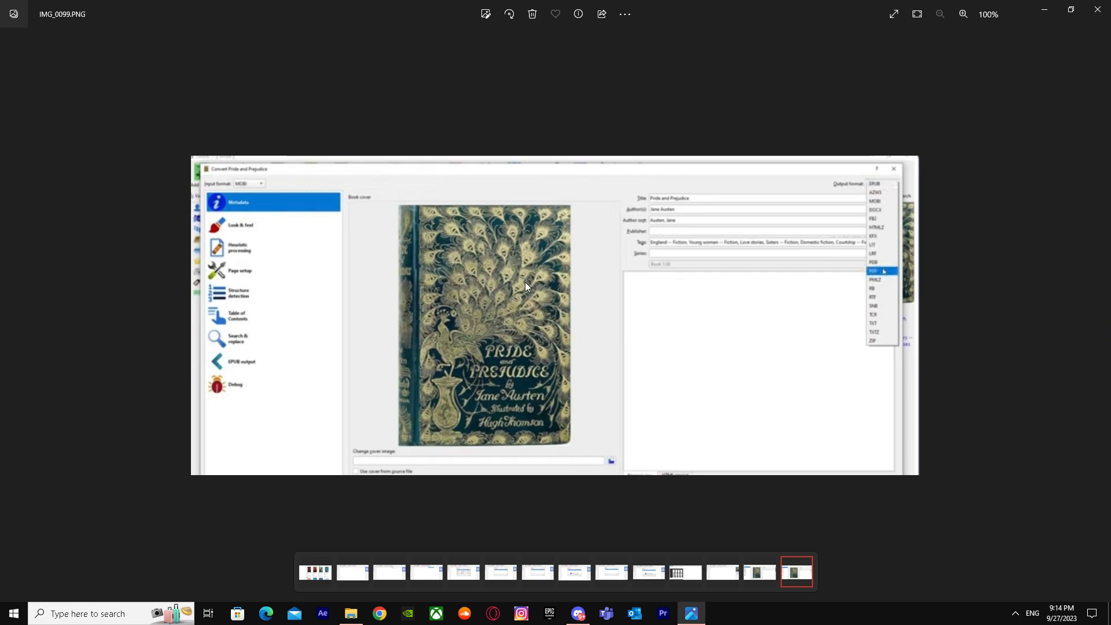
{"action": "mouse_move", "coordinate": [483, 300]}
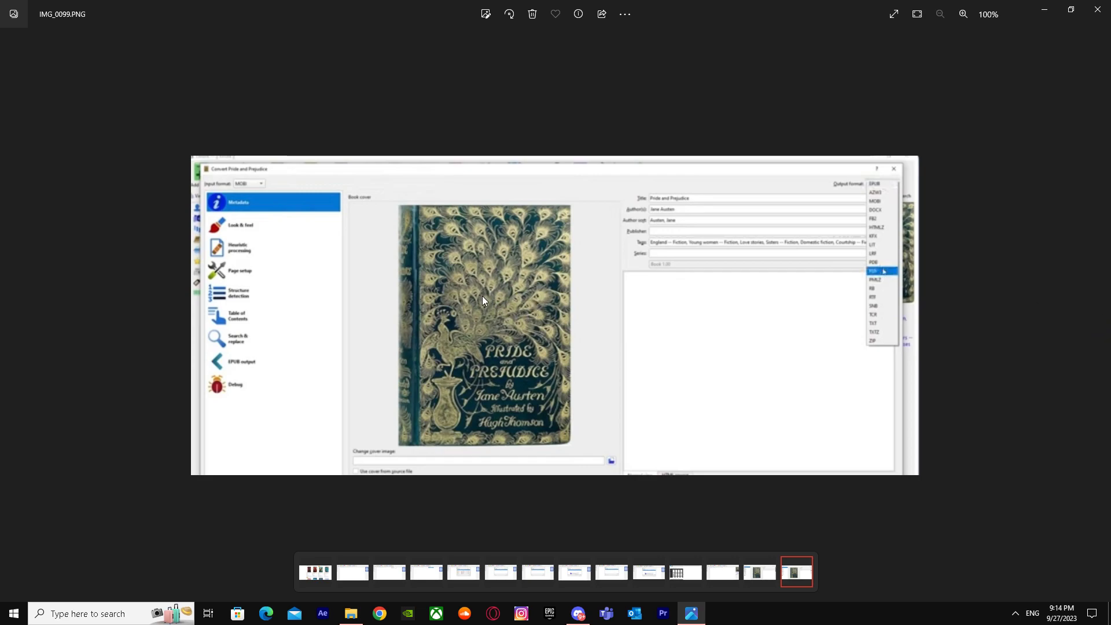